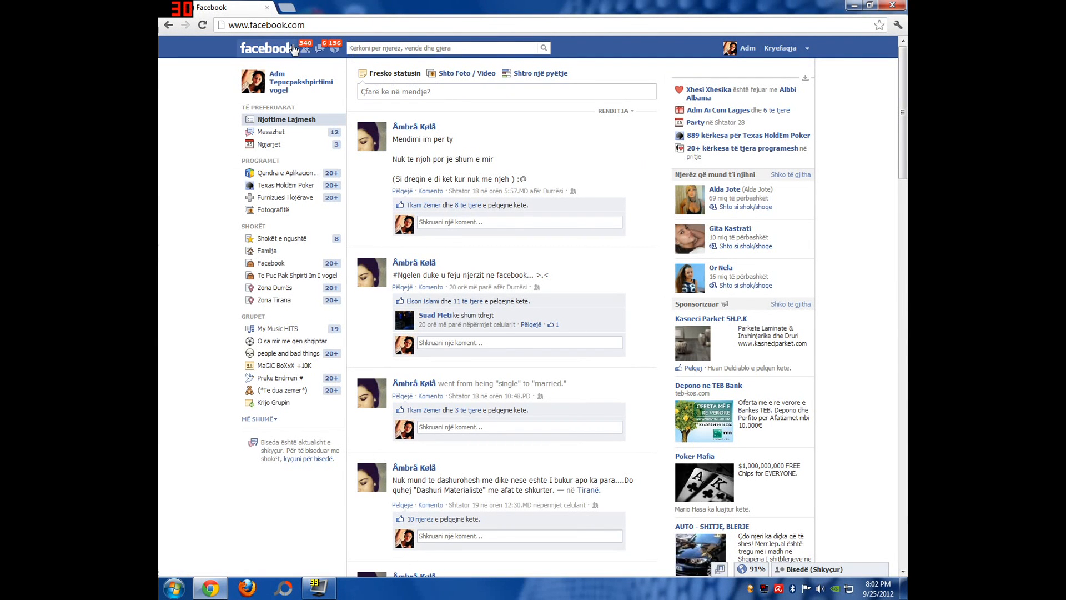
Step: Open the friend requests icon to clear the 540 pending request count
click(306, 47)
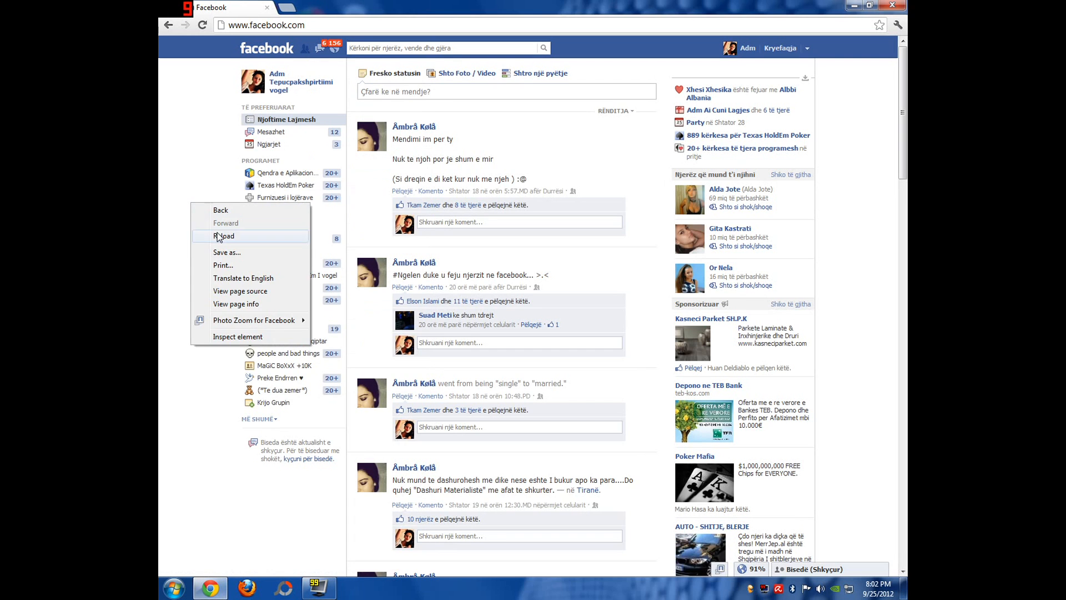
Step: Reload the news feed to load newer posts
click(224, 236)
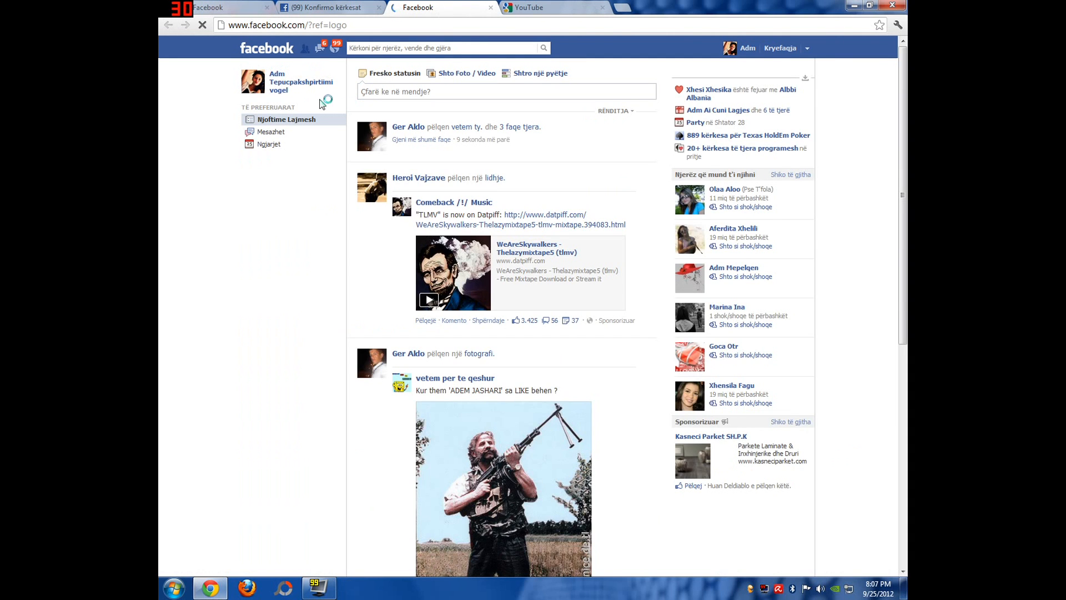
Step: Visit your own profile, then open the pending friend requests page
click(300, 81)
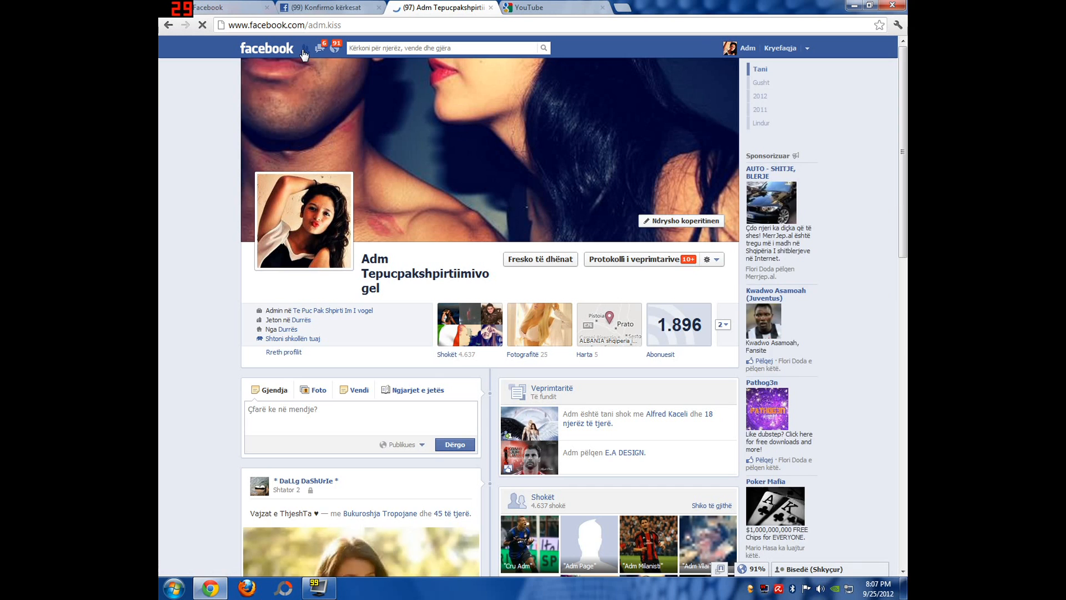
click(305, 48)
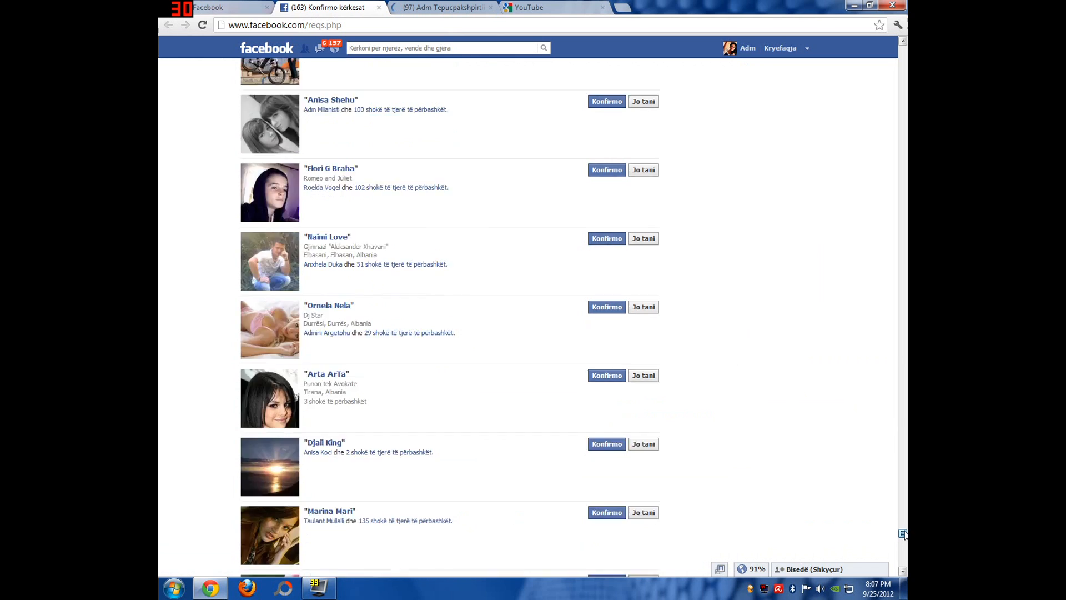
Step: Scroll through all pending requests to Friend Suggestions, then return to the News Feed
scroll(down, 3)
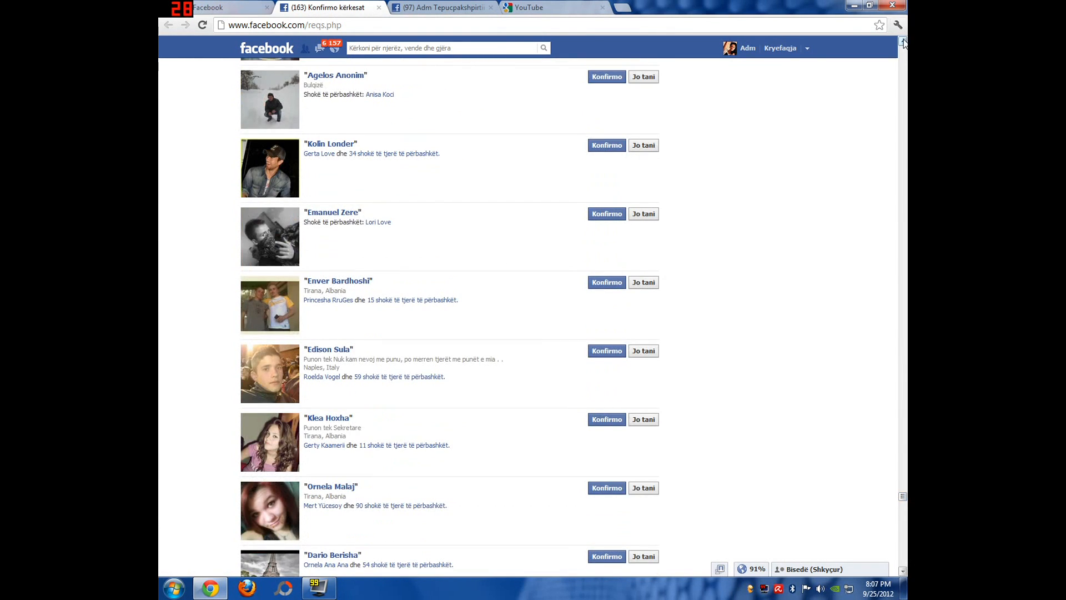
scroll(down, 3)
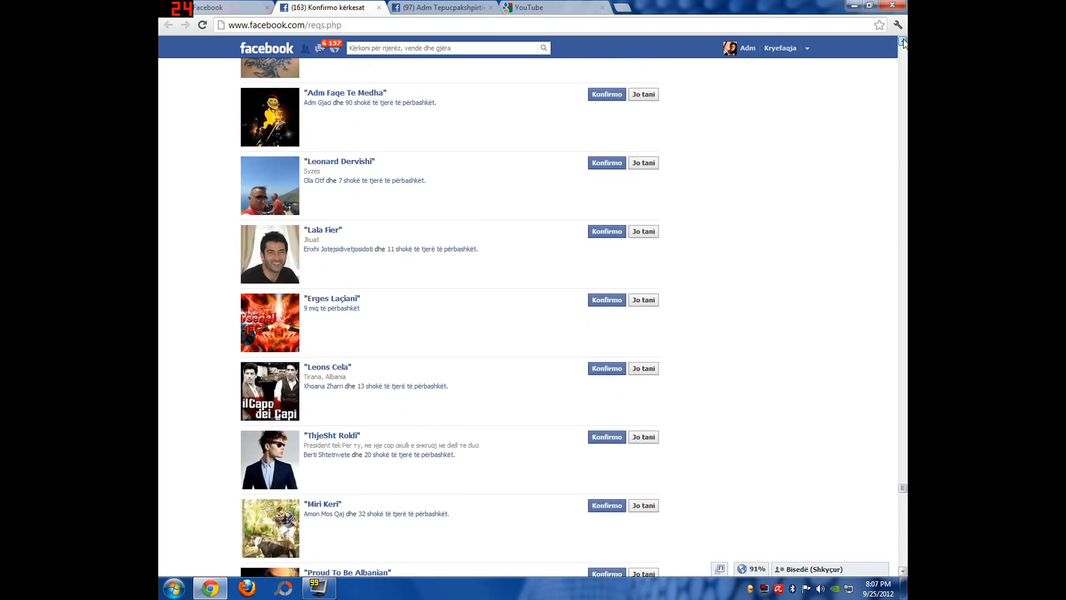
scroll(down, 3)
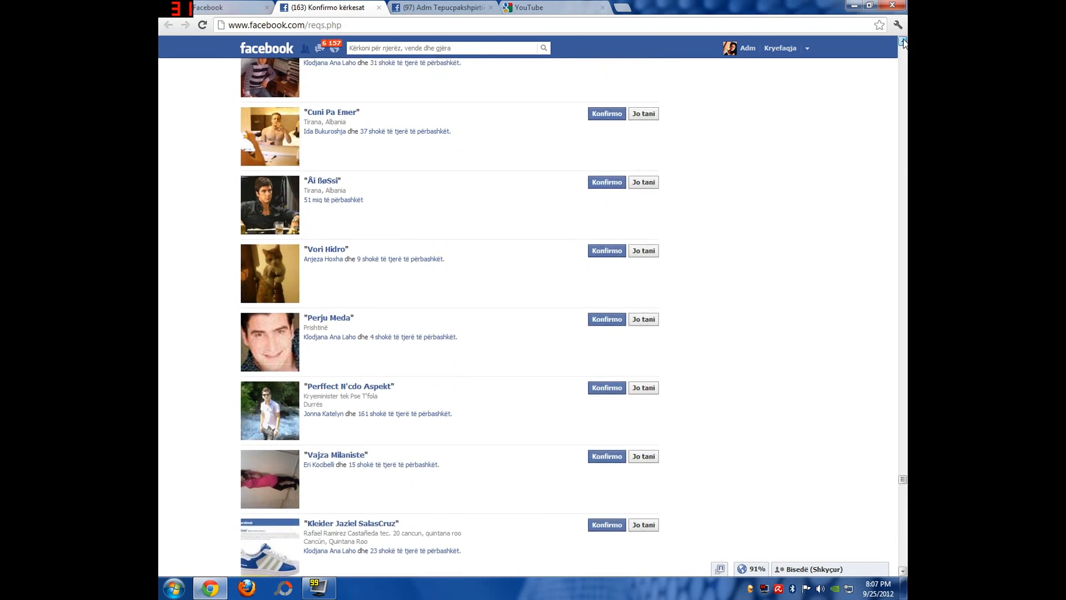
scroll(down, 3)
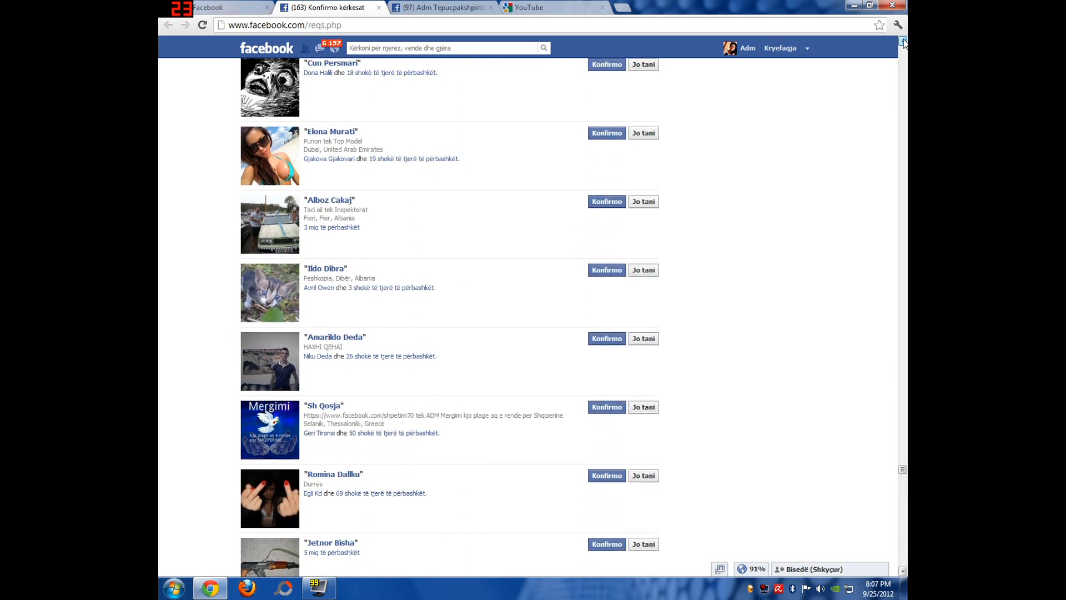
scroll(down, 3)
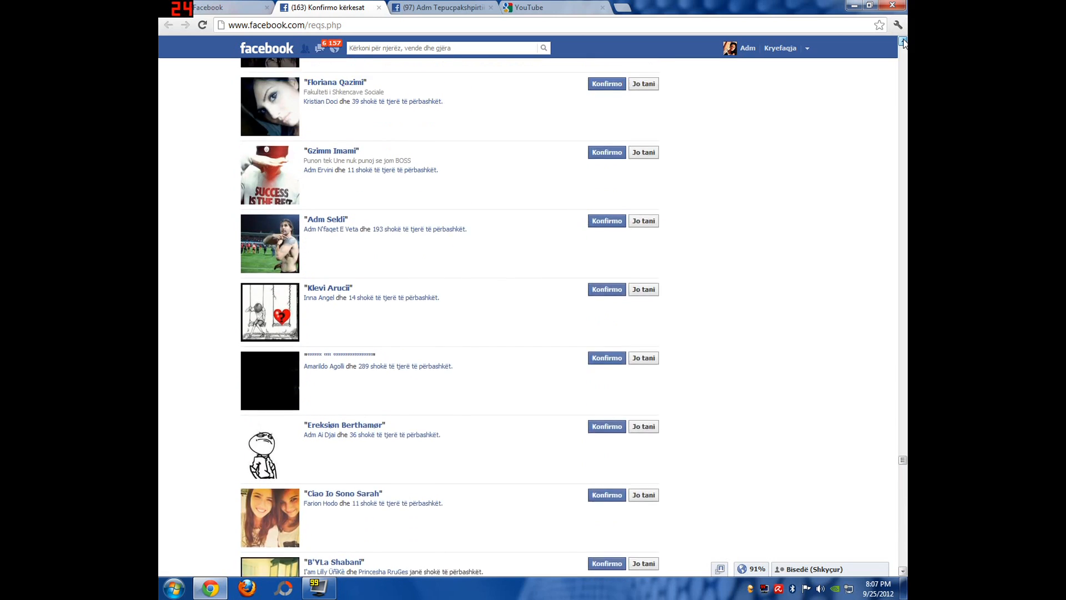
scroll(down, 3)
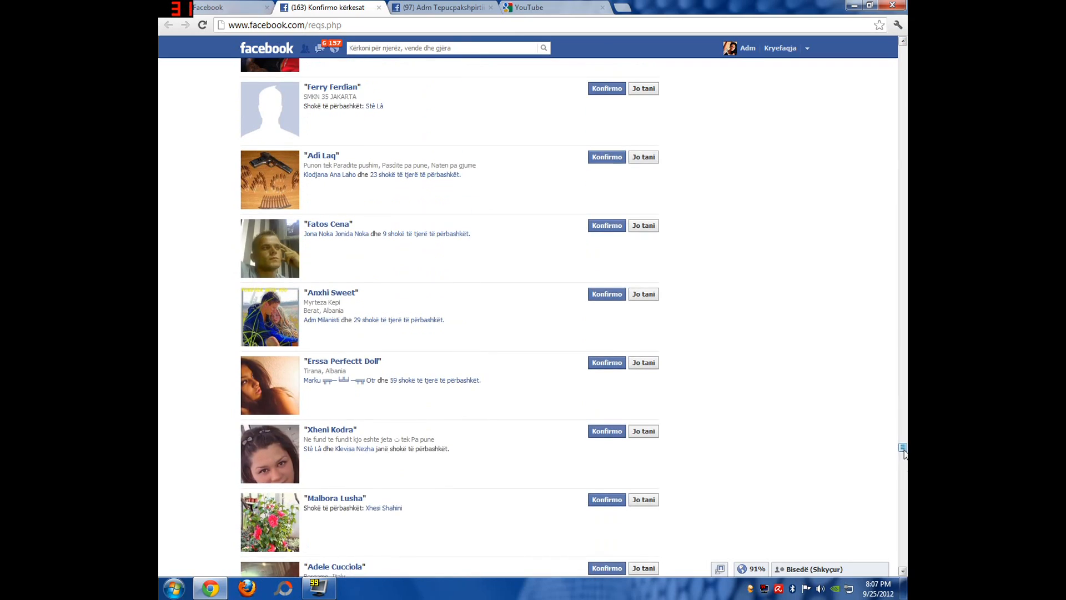
scroll(down, 3)
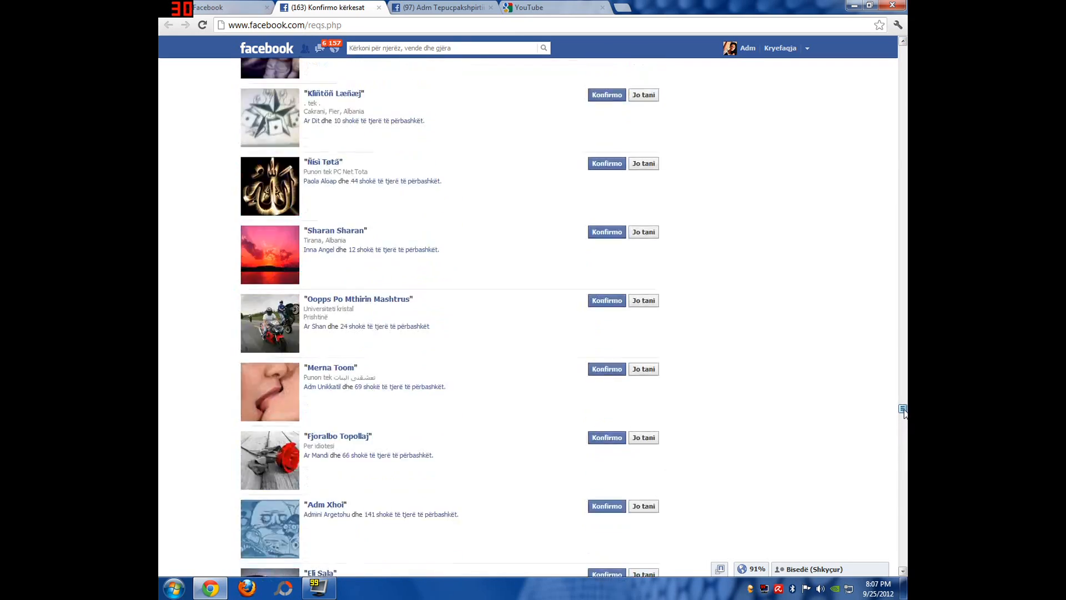
scroll(down, 3)
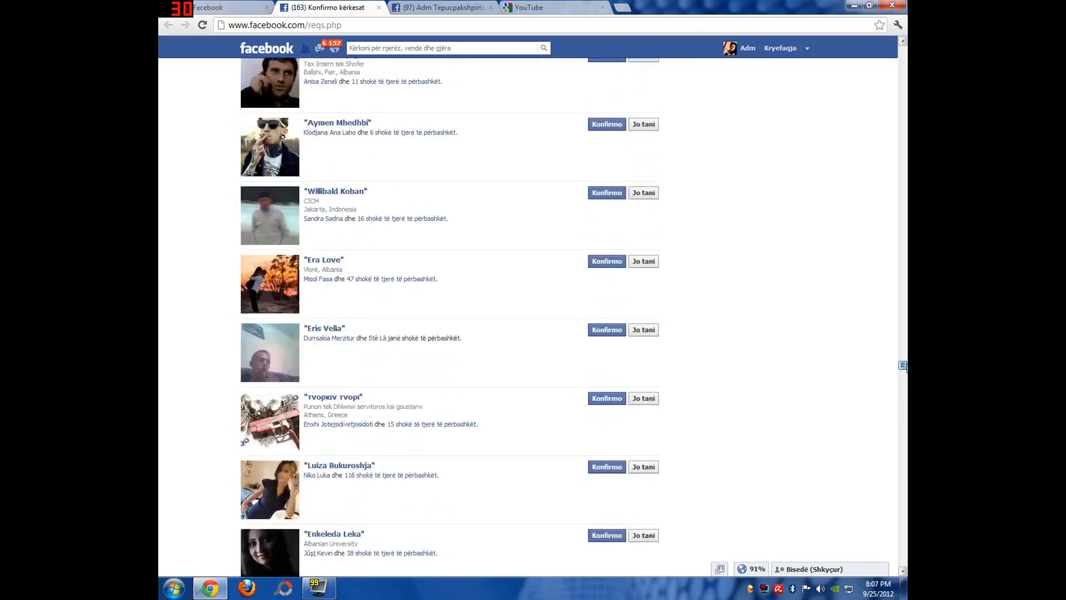
scroll(down, 3)
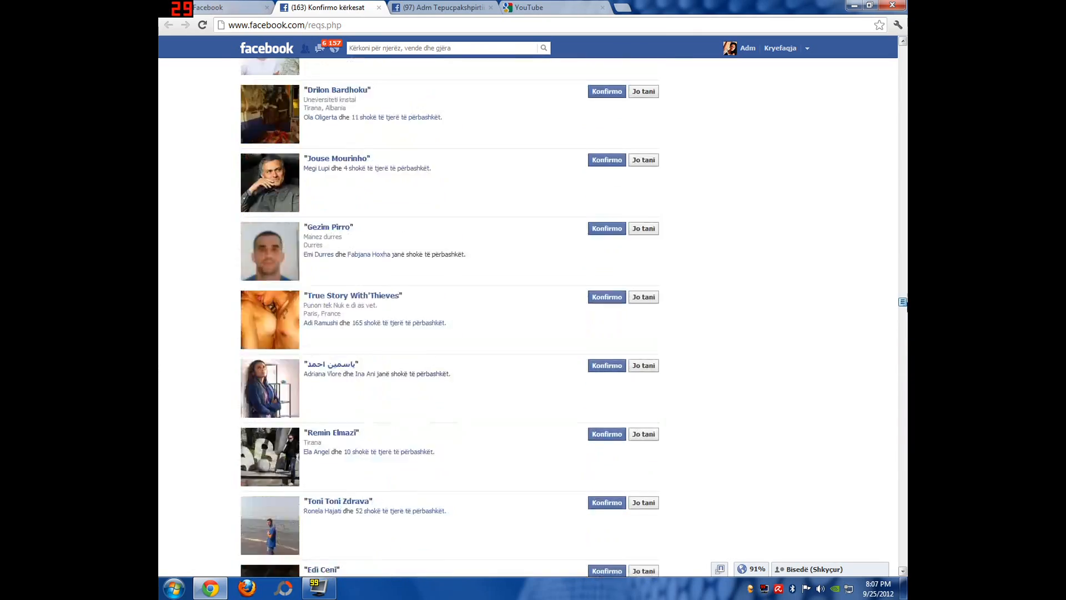
scroll(down, 3)
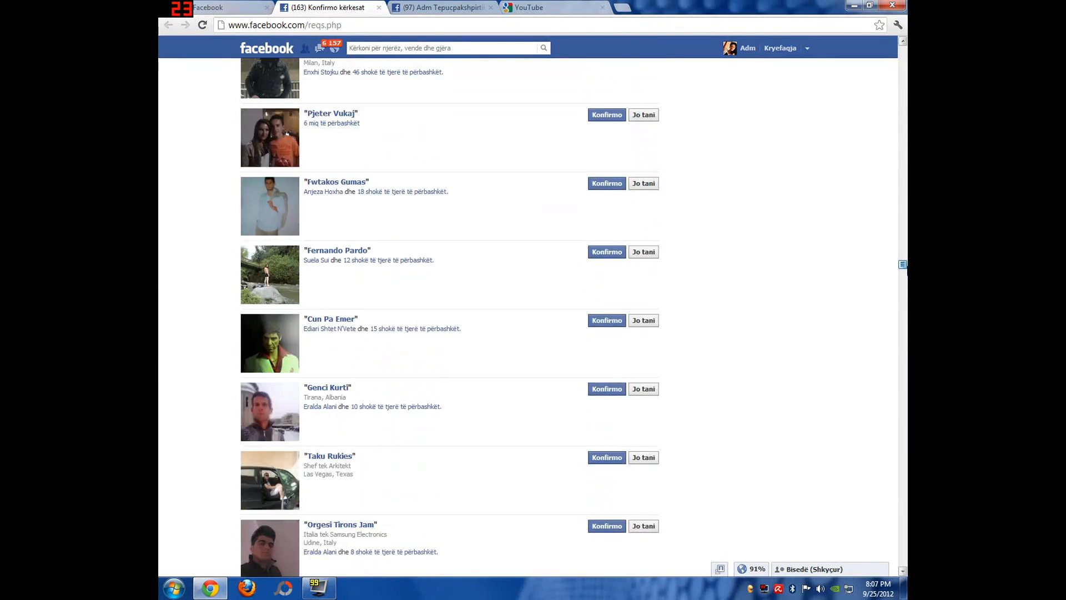
scroll(down, 3)
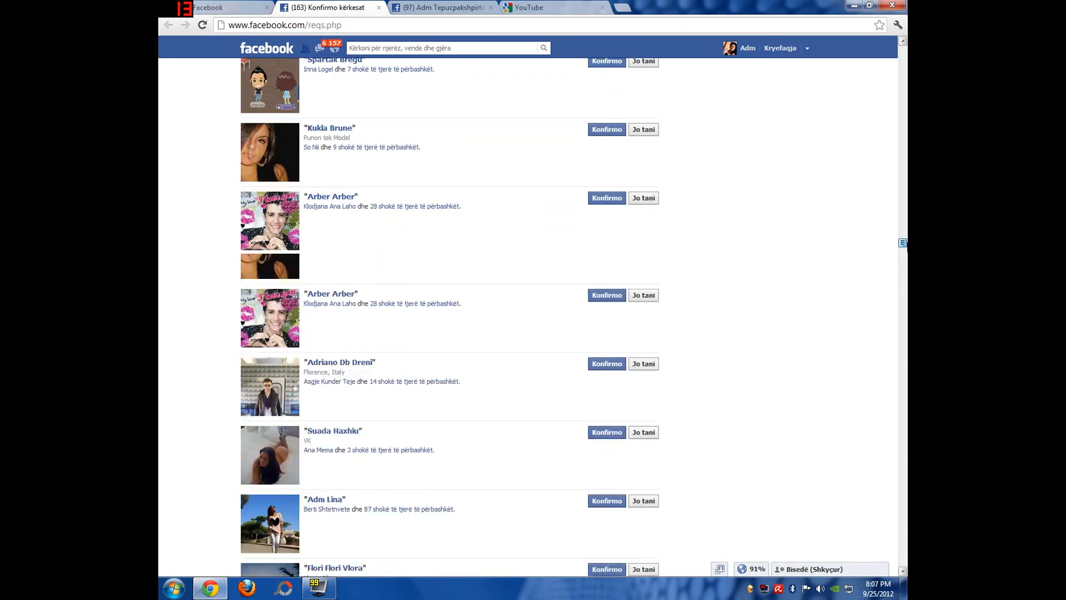
scroll(down, 3)
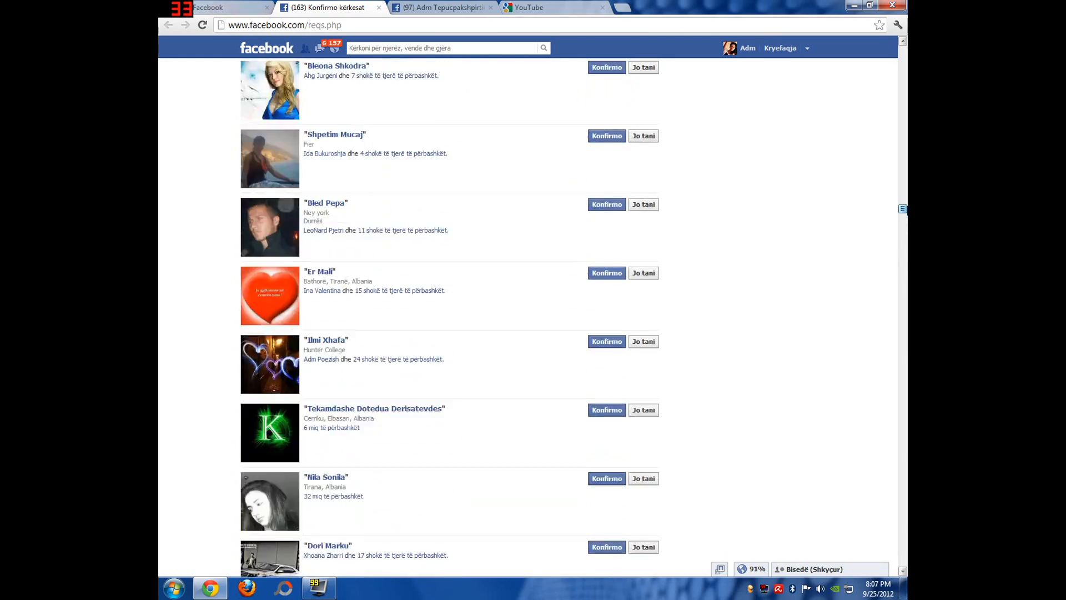
scroll(down, 3)
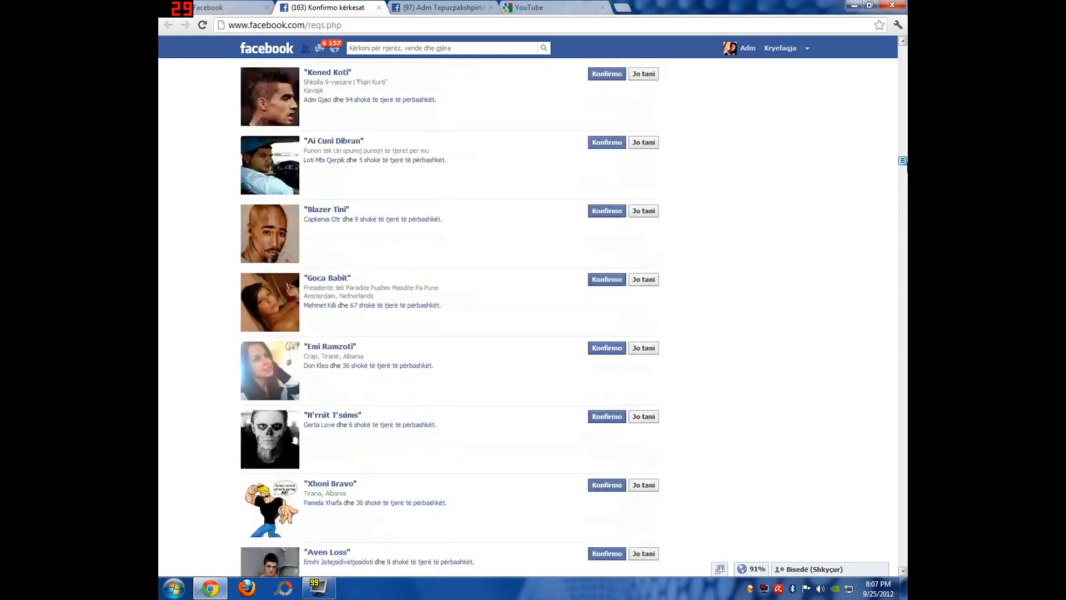
scroll(down, 3)
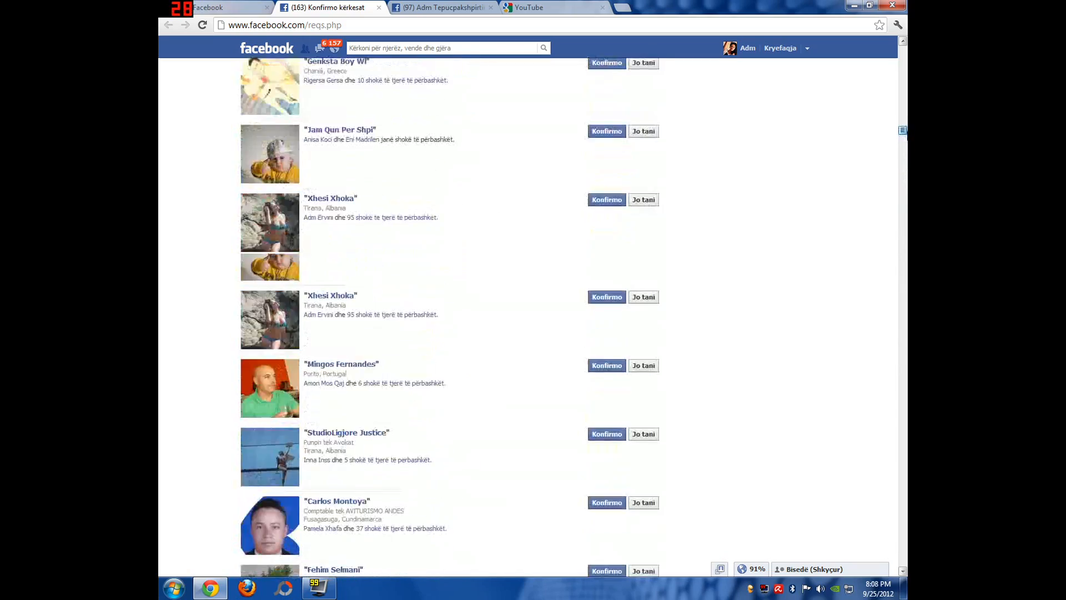
scroll(down, 3)
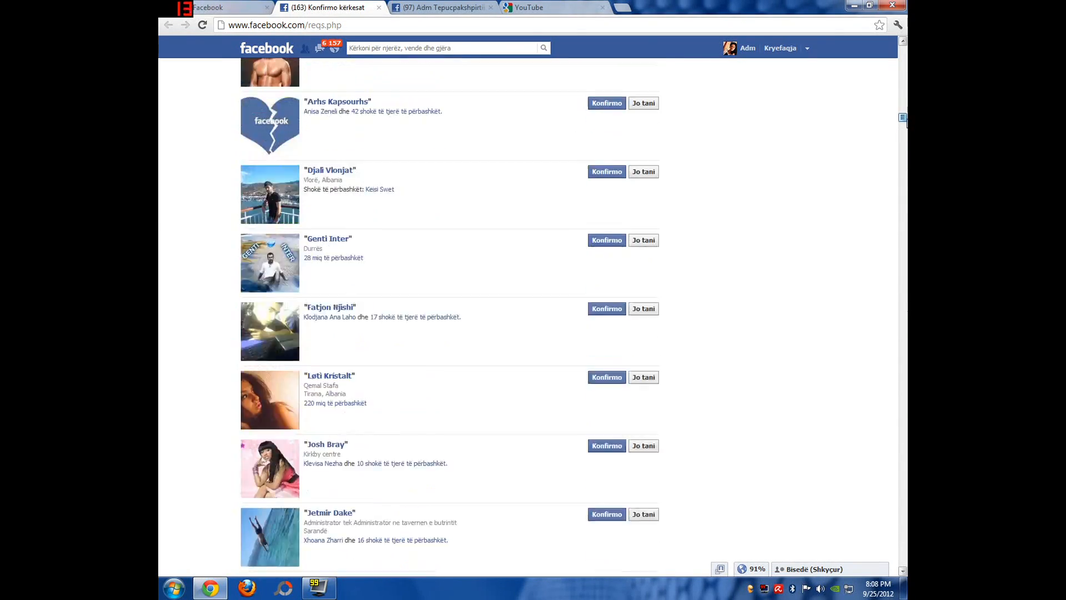
scroll(down, 3)
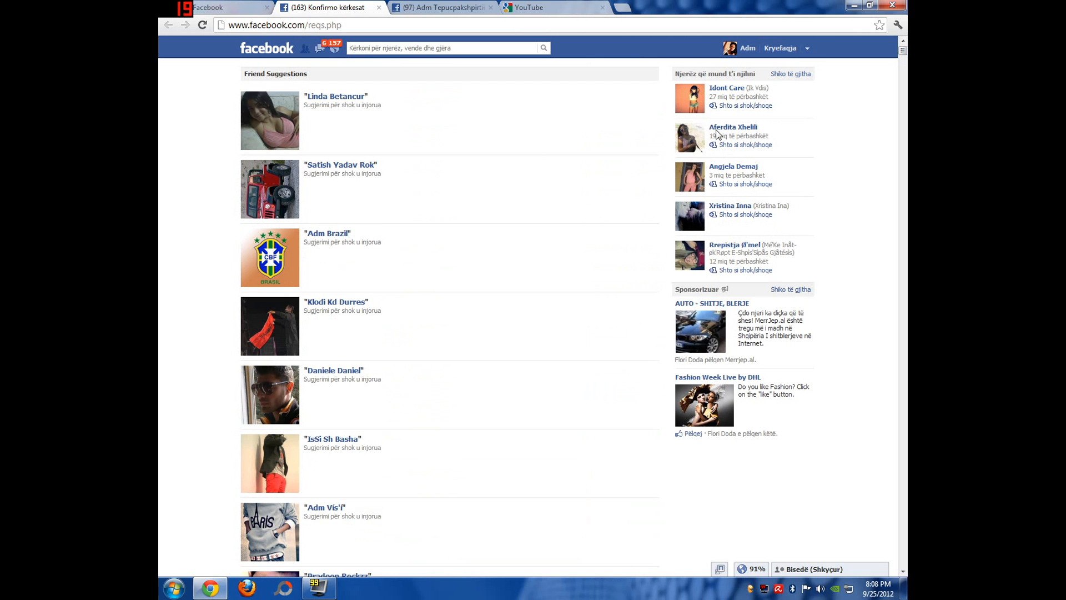
mouse_move(381, 107)
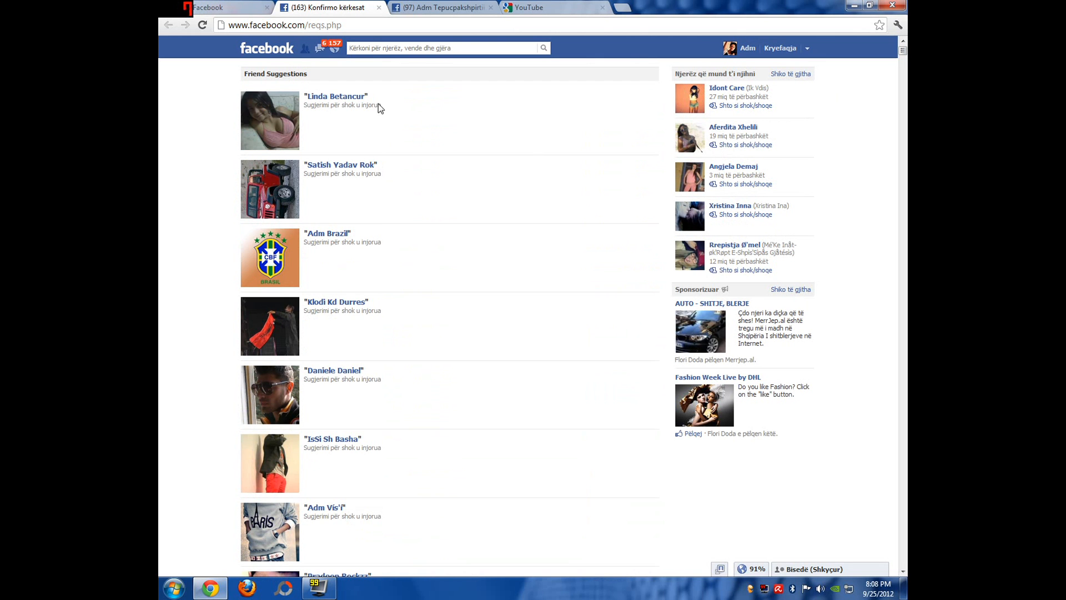
click(266, 48)
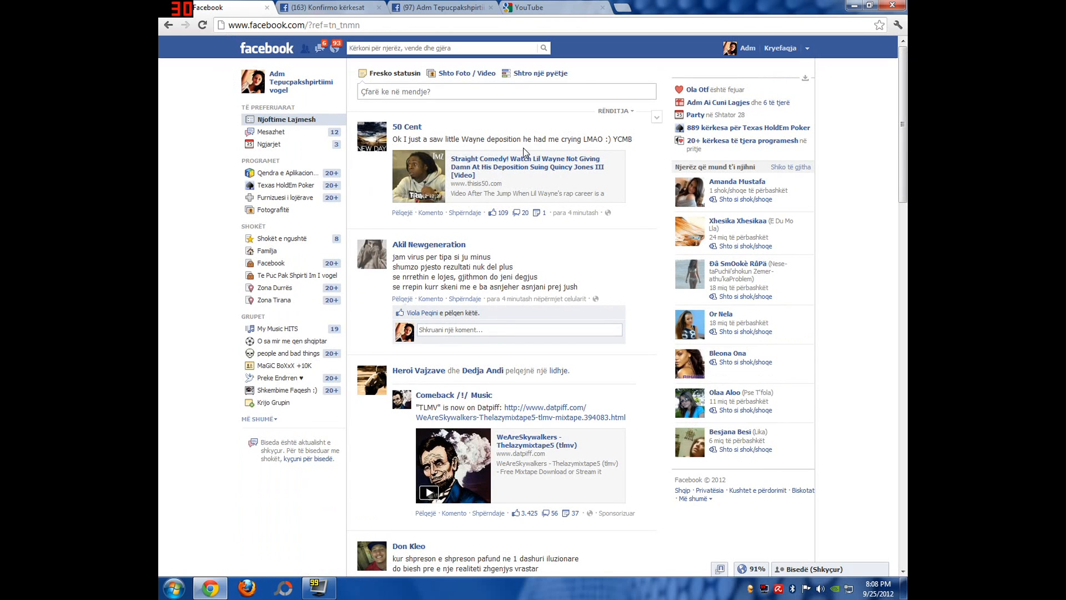